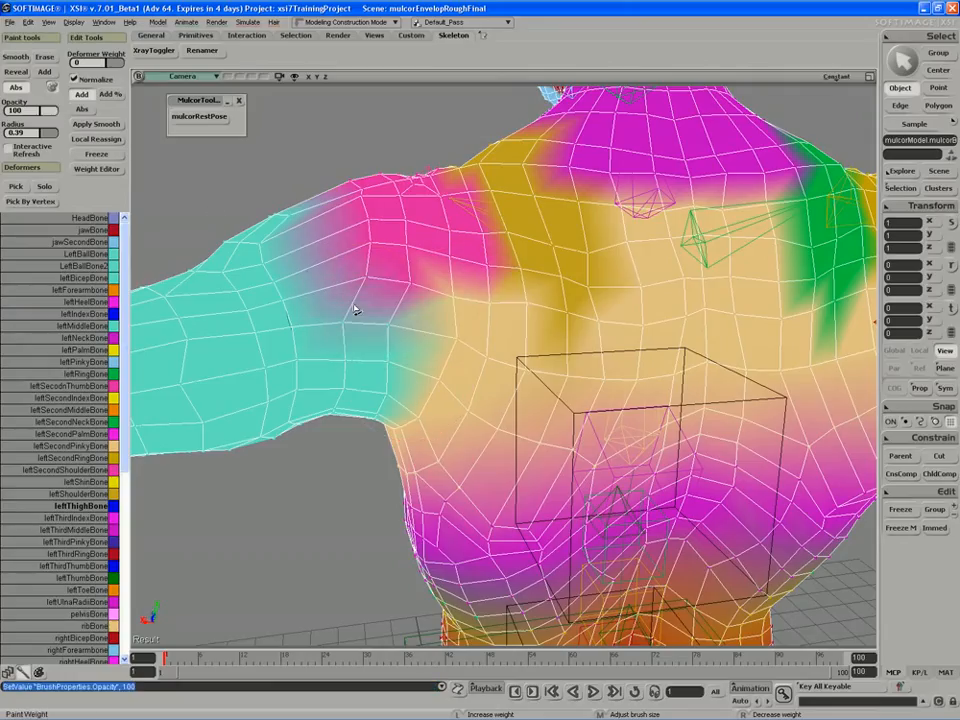
- Brush Smooth/Add weights over the left shoulder where the upper arm joins the back
click(400, 320)
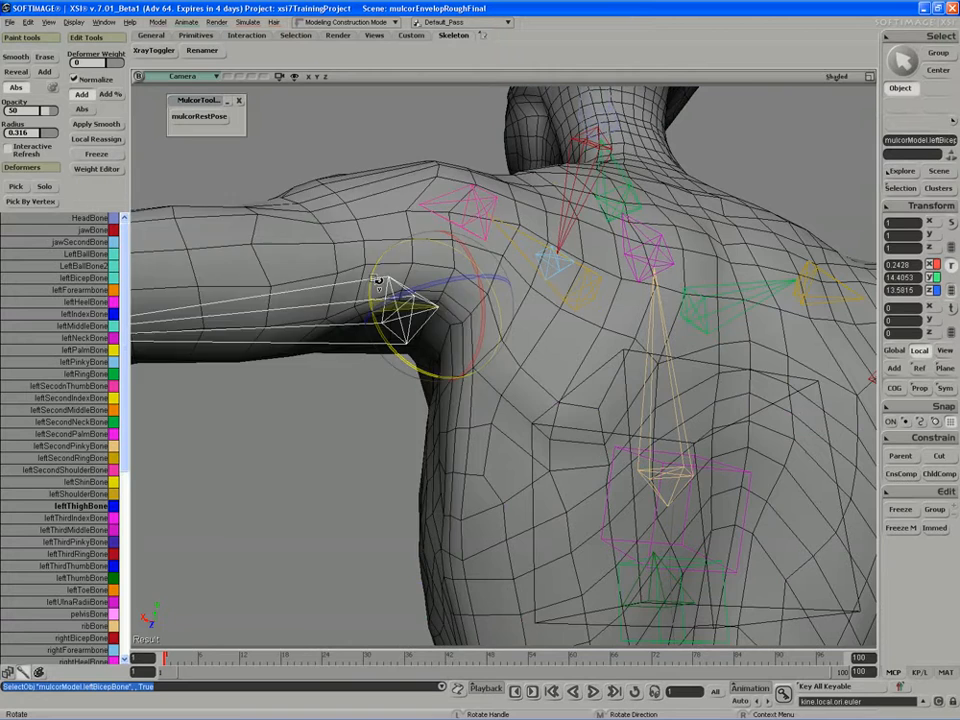
- Rotate leftBicepBone to preview how the painted shoulder skin deforms
drag(375, 280, 390, 340)
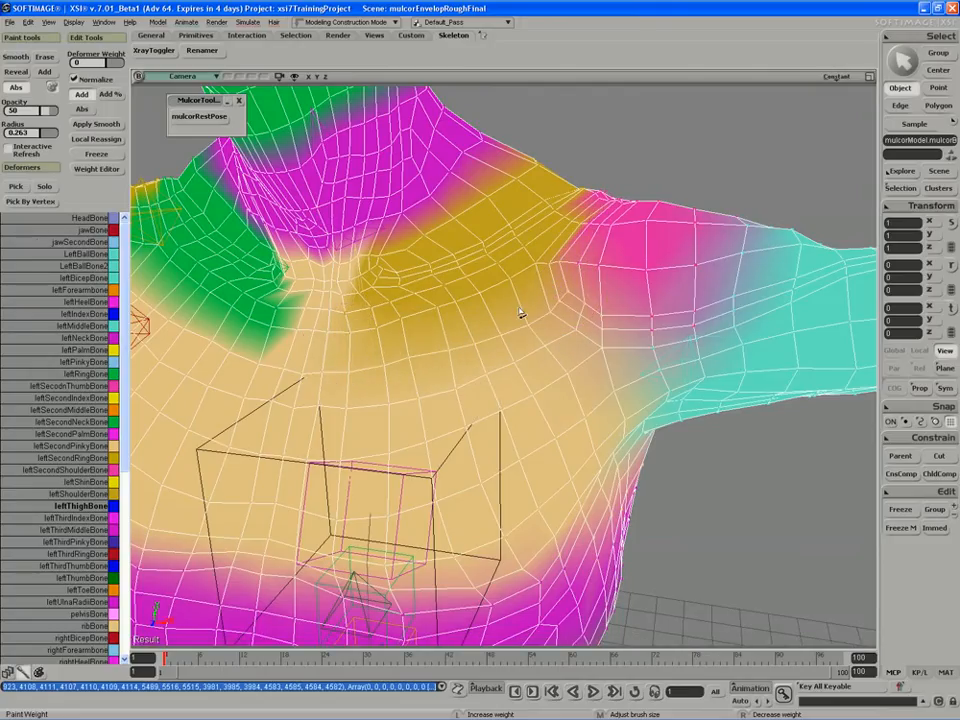
- Brush smoother weights over the neck, shoulder and upper chest vertices
drag(520, 313, 630, 388)
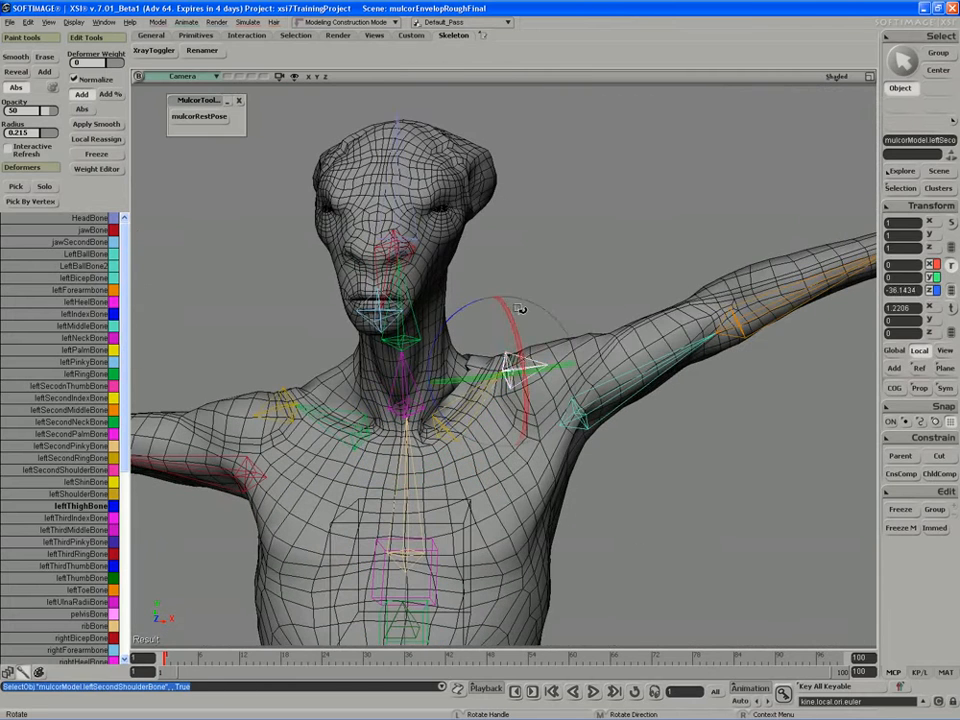
- Rotate leftSecondShoulderBone to check the collarbone and neck deformation
drag(520, 310, 510, 295)
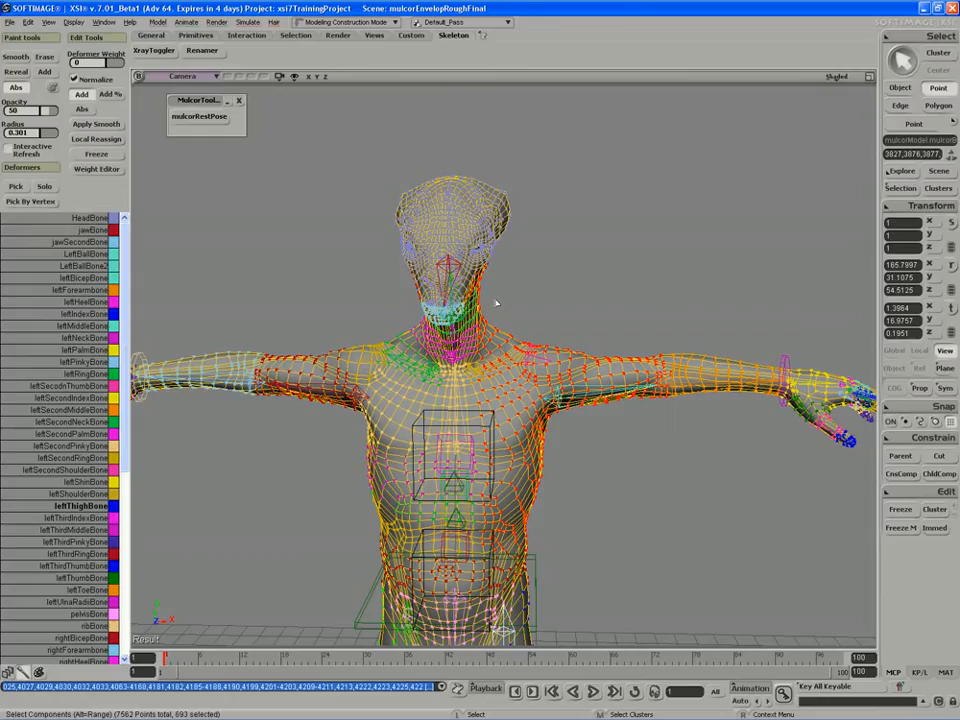
- Return to Paint Weight in Smooth/Add mode and blend weights across the neck and shoulders
click(184, 33)
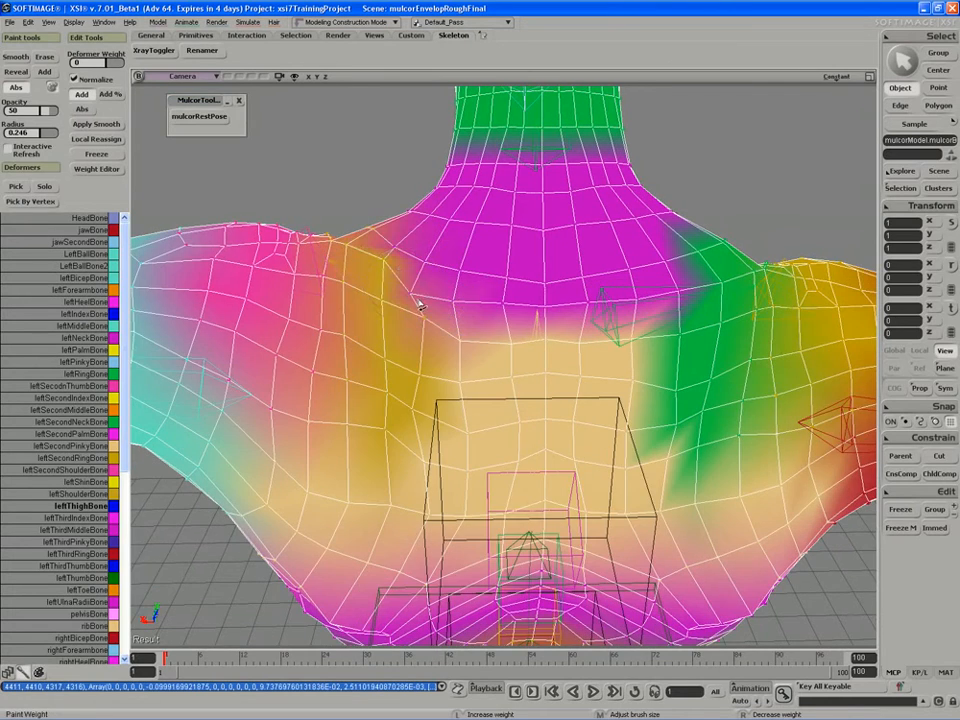
drag(420, 300, 360, 380)
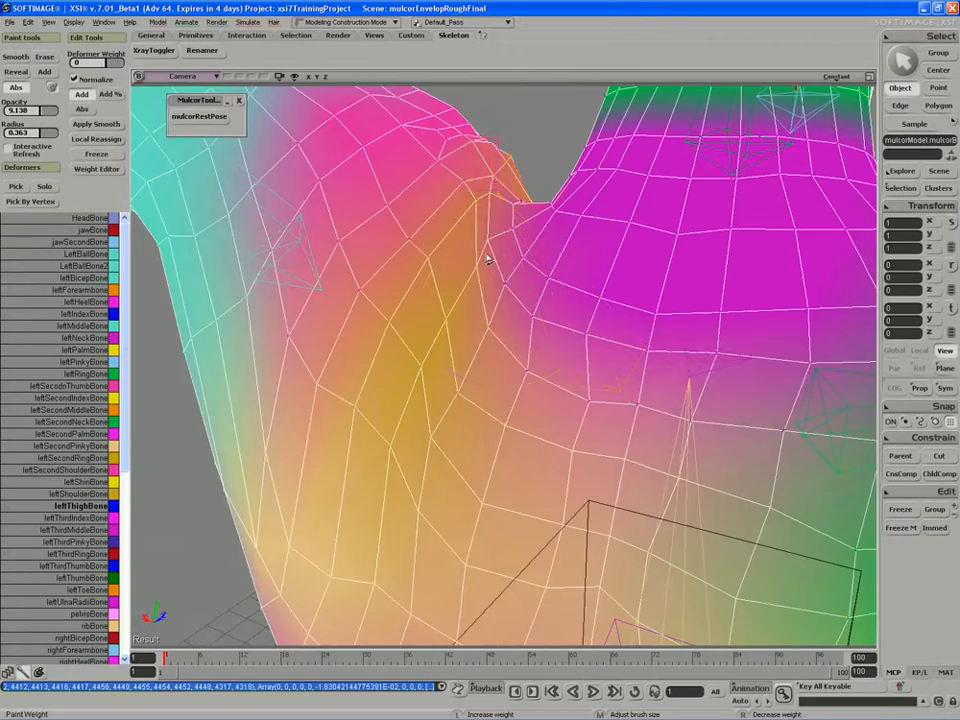
- Smooth the shoulder-to-neck weight boundary using a larger brush radius
drag(485, 258, 528, 225)
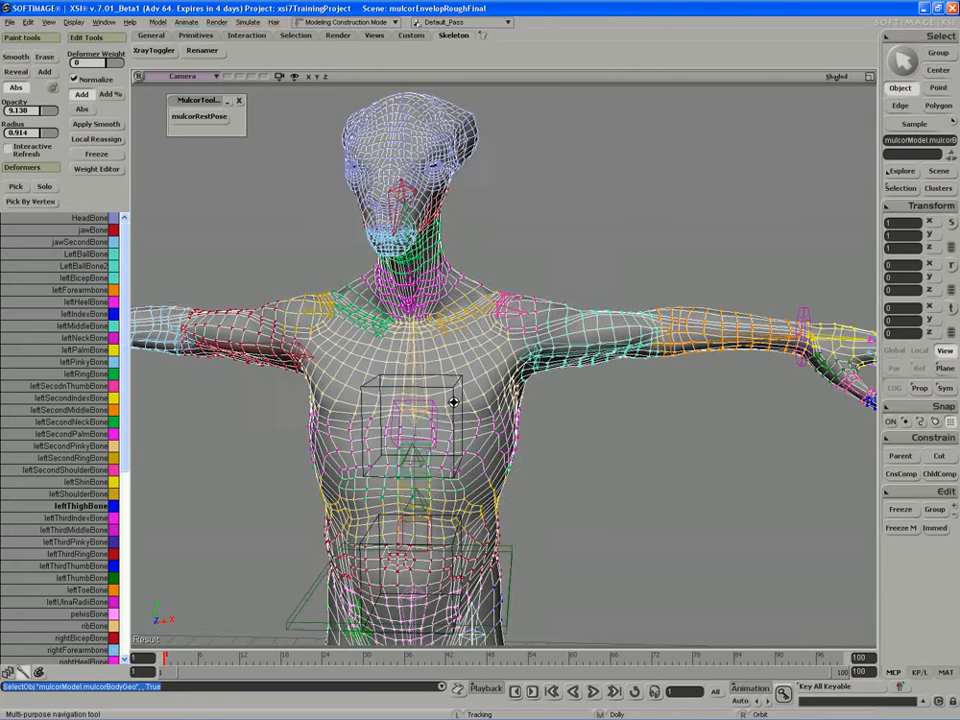
- Switch to Point selection and show the Weight Editor table for the neck-area points
click(934, 87)
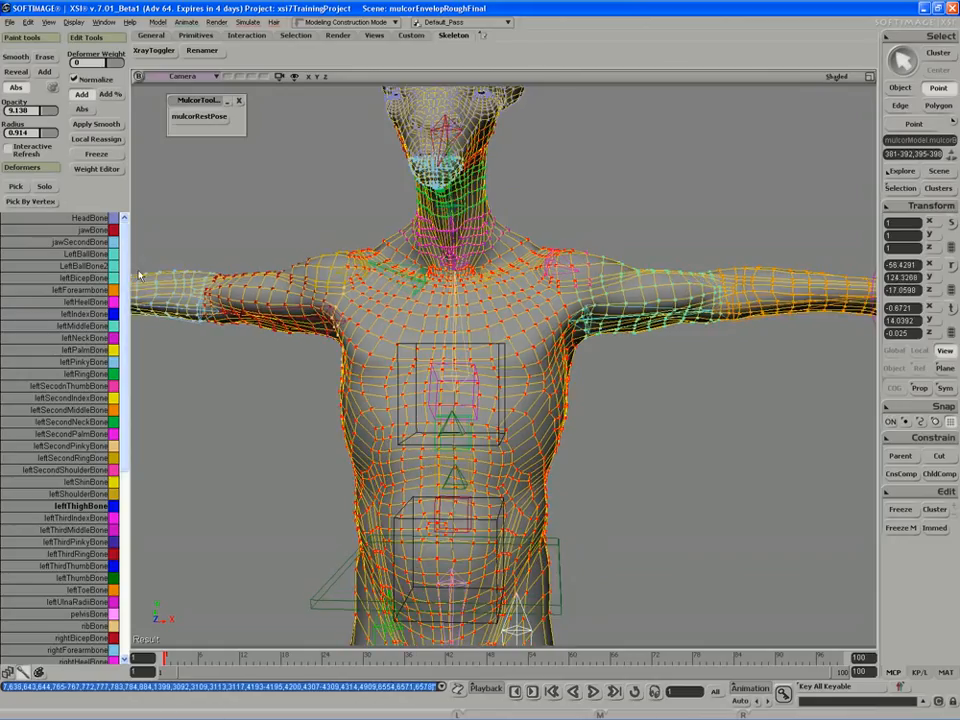
click(95, 168)
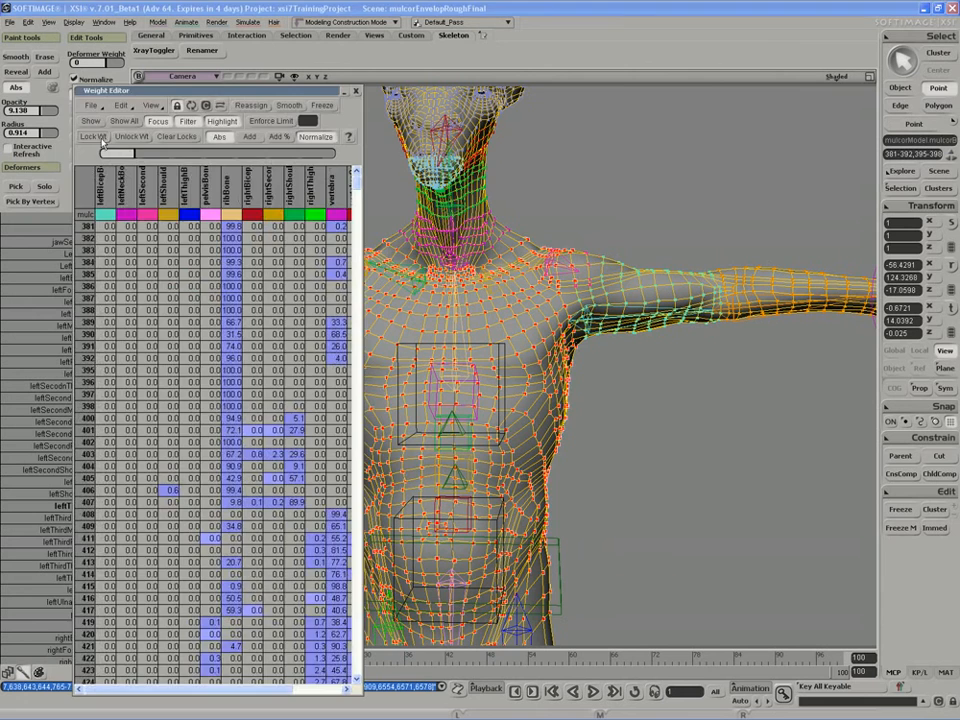